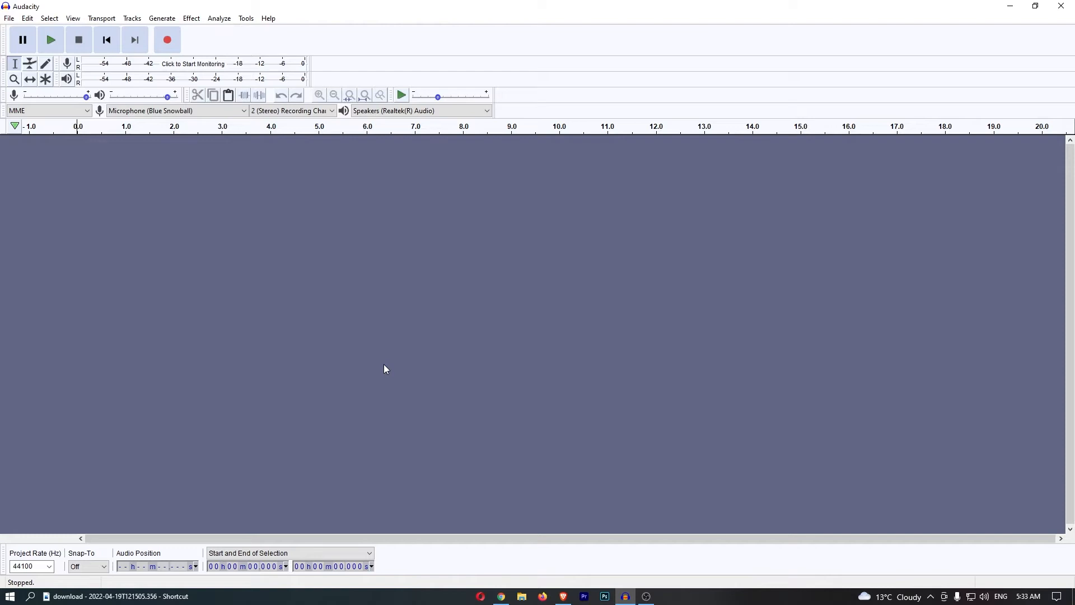
pyautogui.moveTo(345, 233)
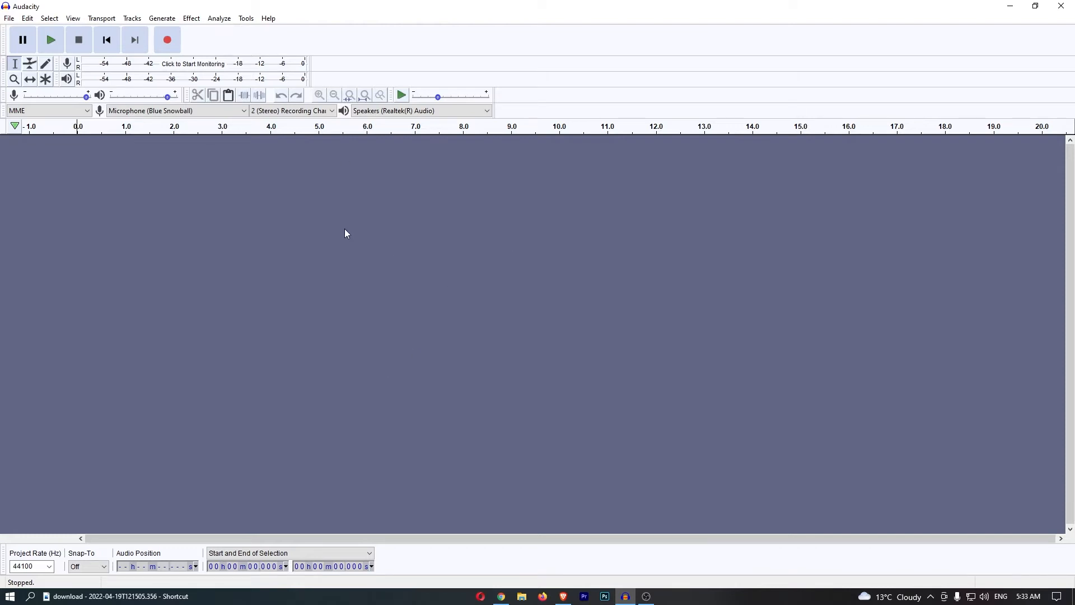
# - Record about 4.8 seconds of stereo voice audio, then stop and select the track
pyautogui.click(167, 39)
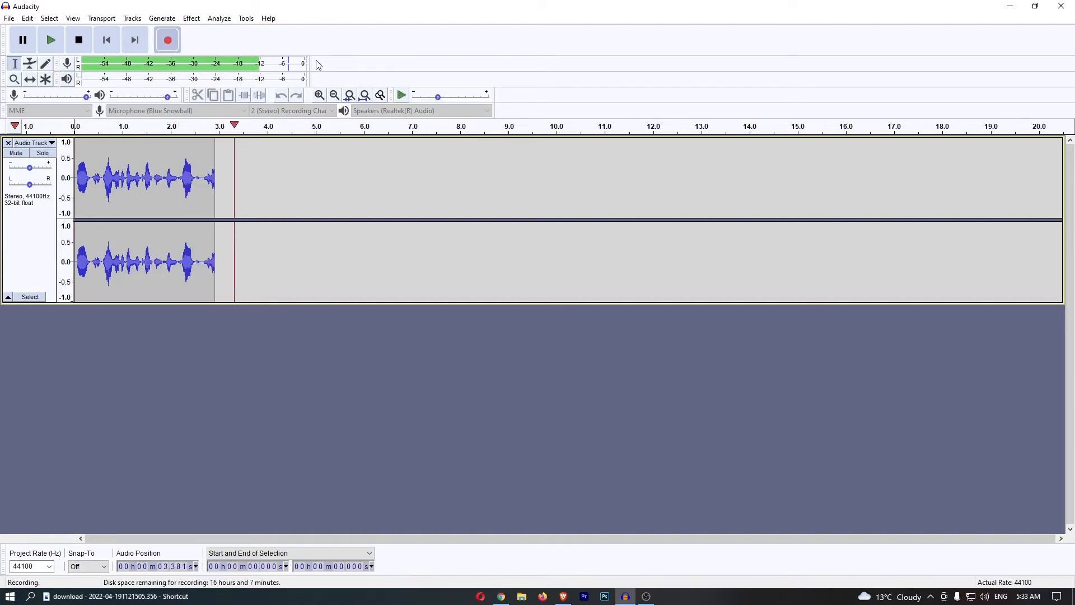
pyautogui.click(78, 40)
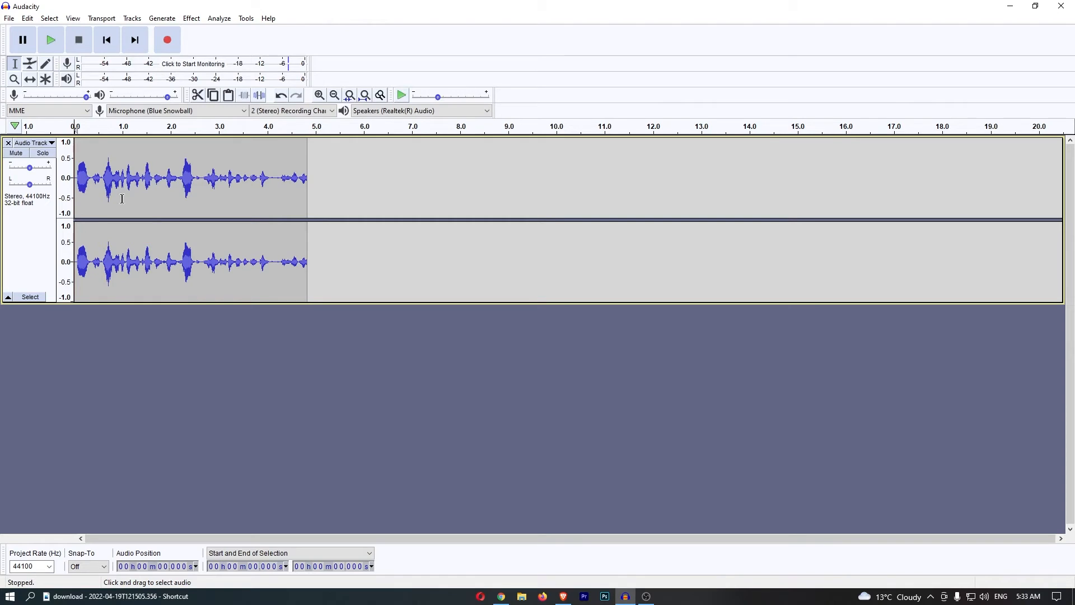
pyautogui.click(117, 178)
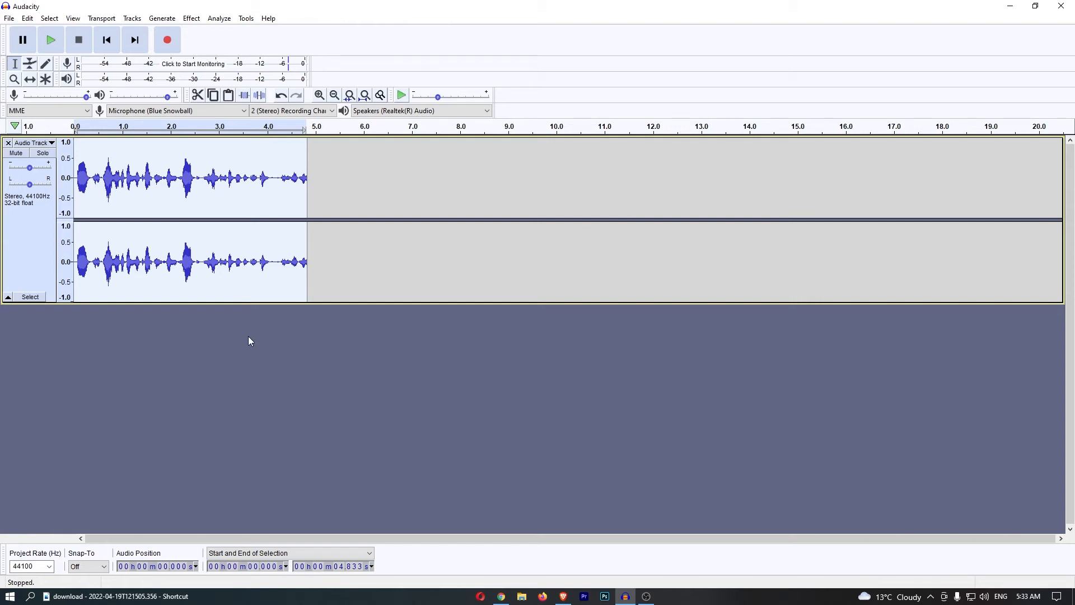
pyautogui.moveTo(192, 21)
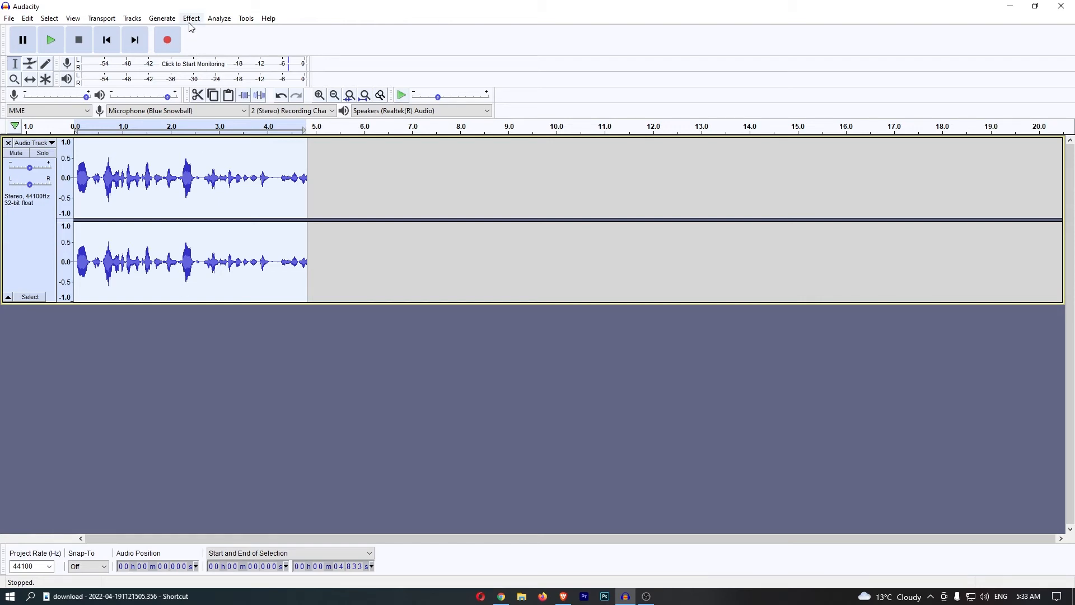
# - Bring up the Effect menu for the fully selected 4.8-second clip
pyautogui.click(191, 18)
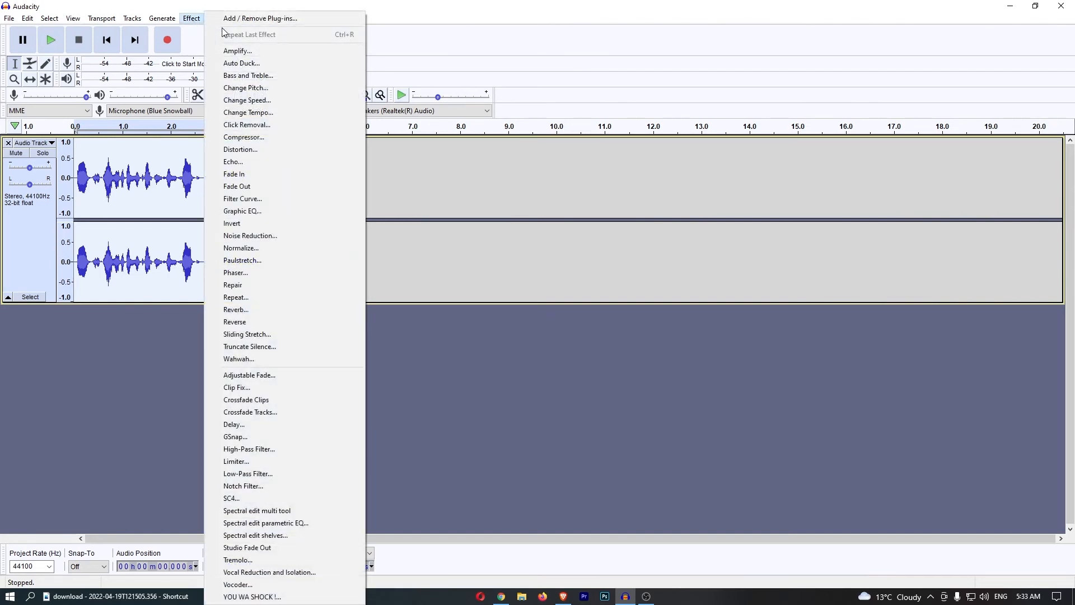
# - Apply Echo with the default delay and decay factor 0.5 to the whole clip
pyautogui.click(233, 162)
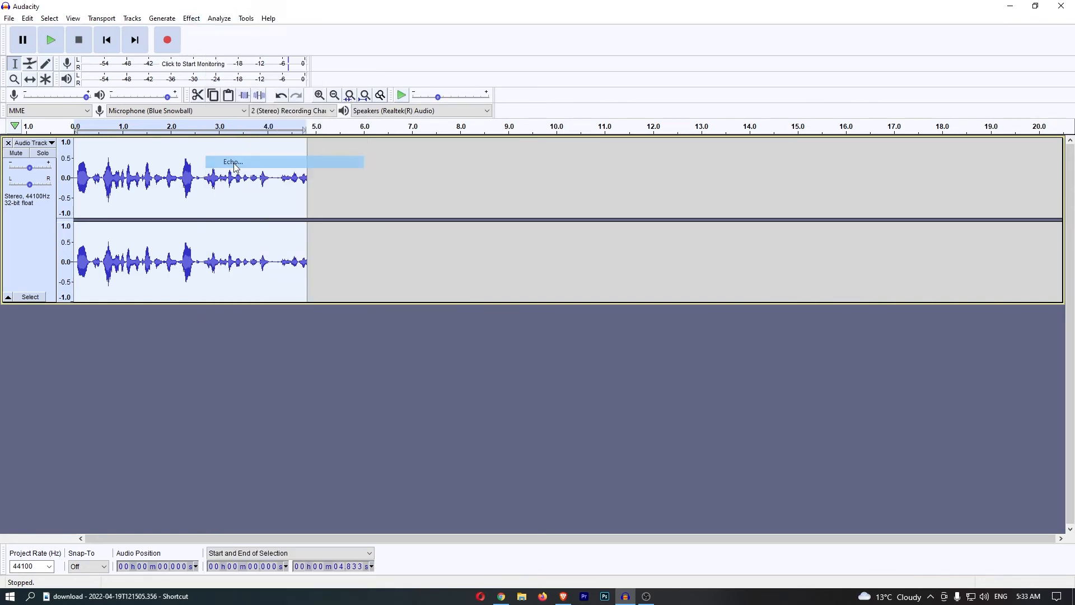
pyautogui.click(232, 162)
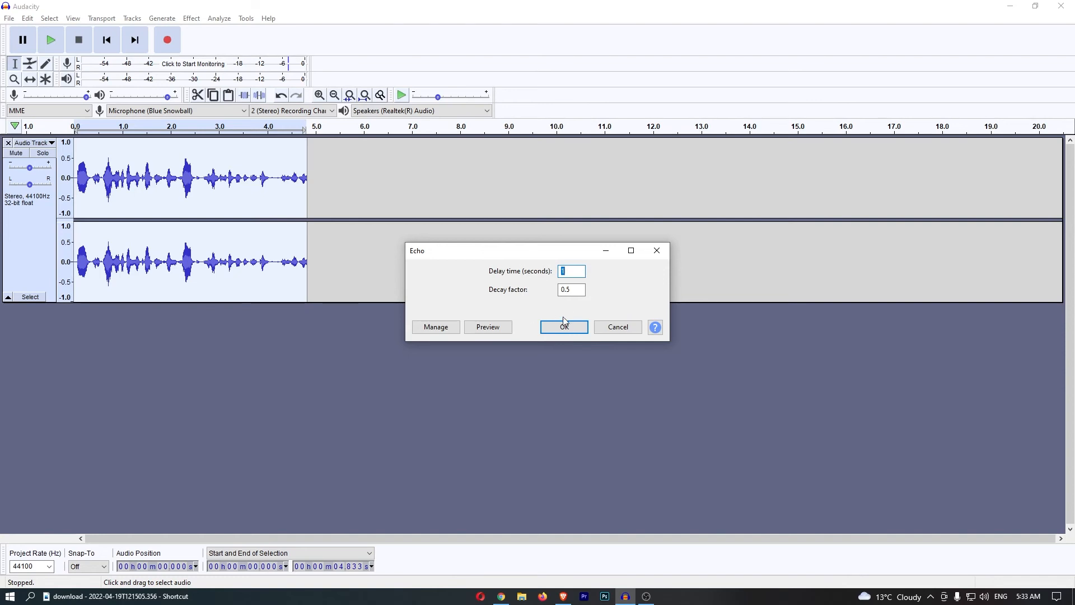
pyautogui.click(564, 326)
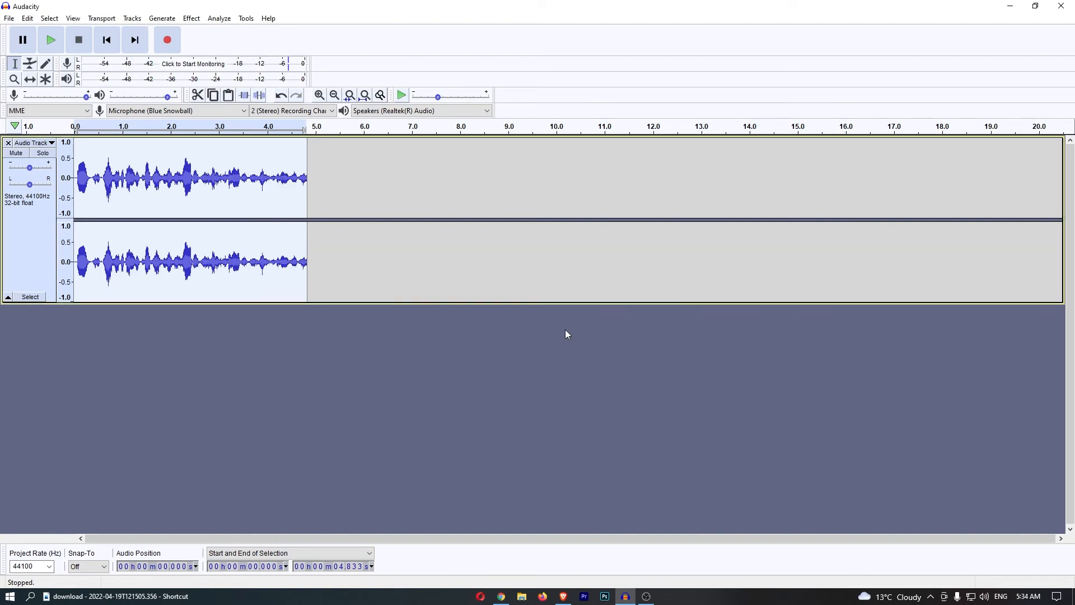
pyautogui.moveTo(77, 130)
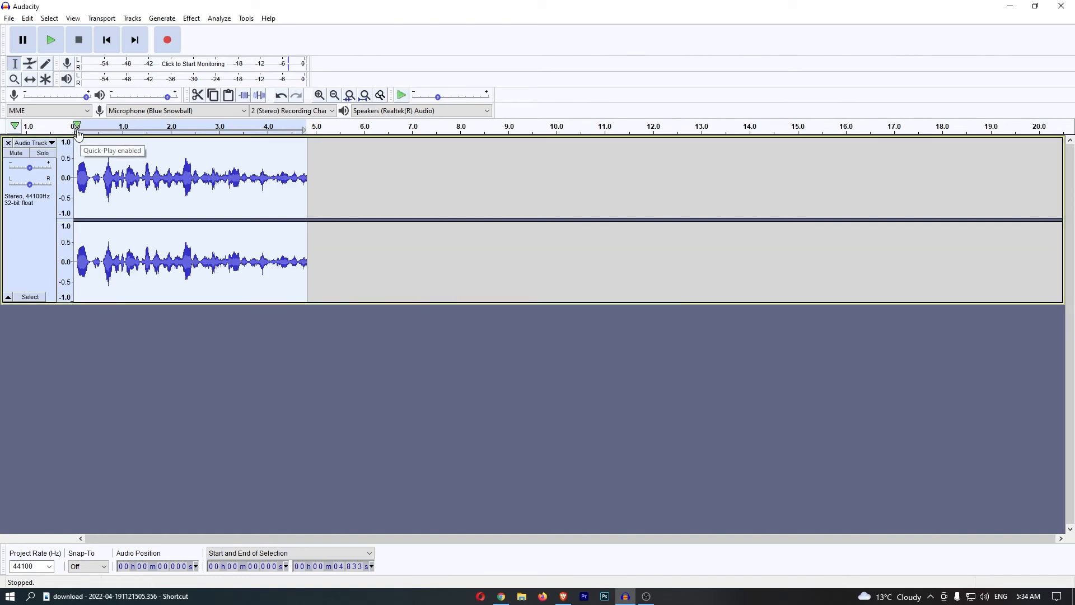
# - Play the echoed clip from 0.0 and stop playback
pyautogui.click(50, 39)
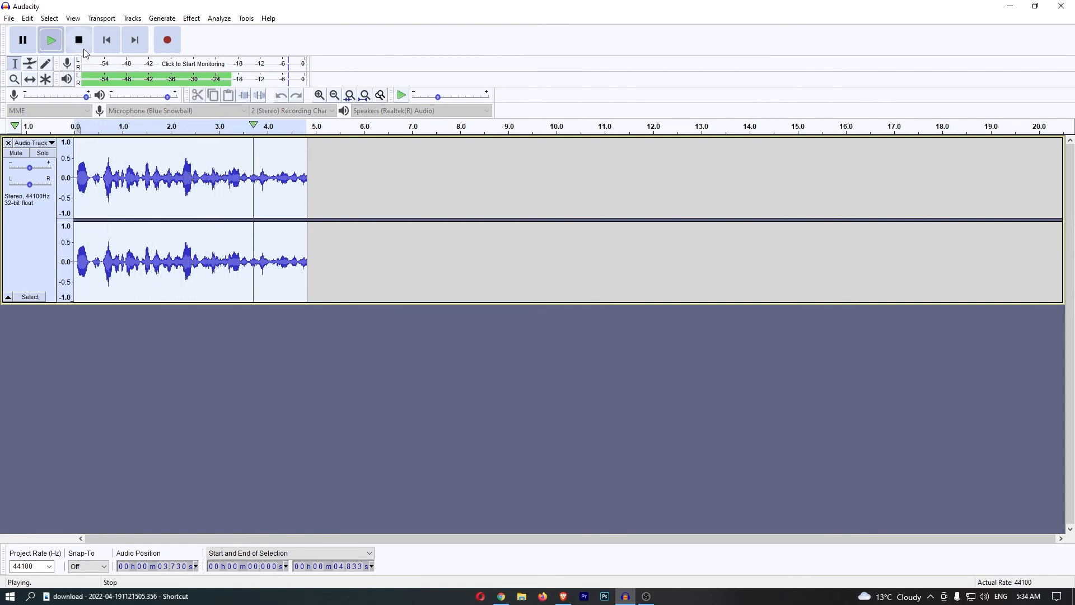
pyautogui.click(77, 39)
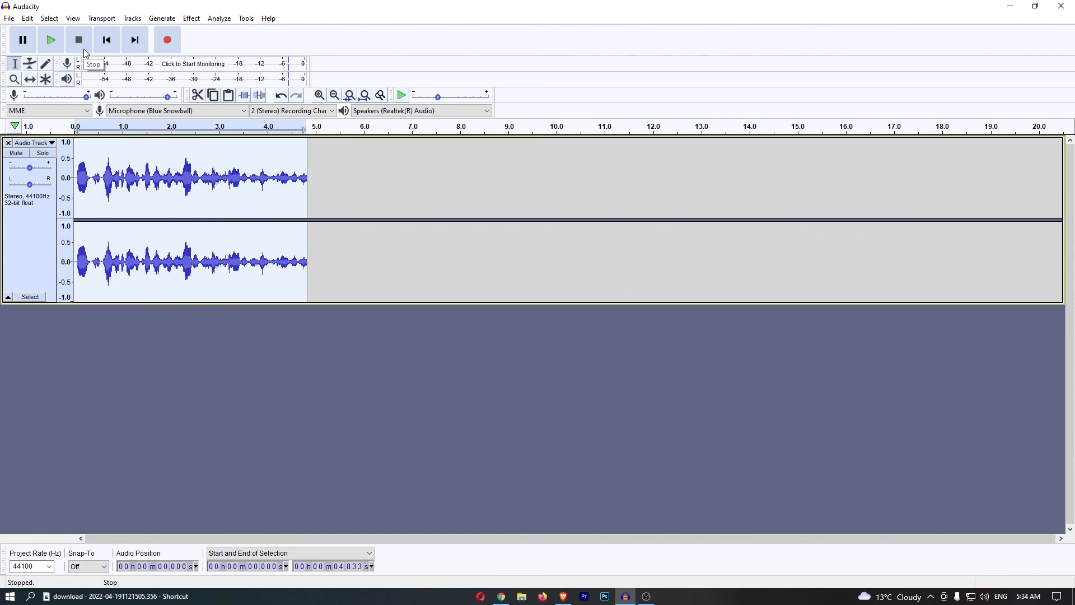
pyautogui.moveTo(153, 199)
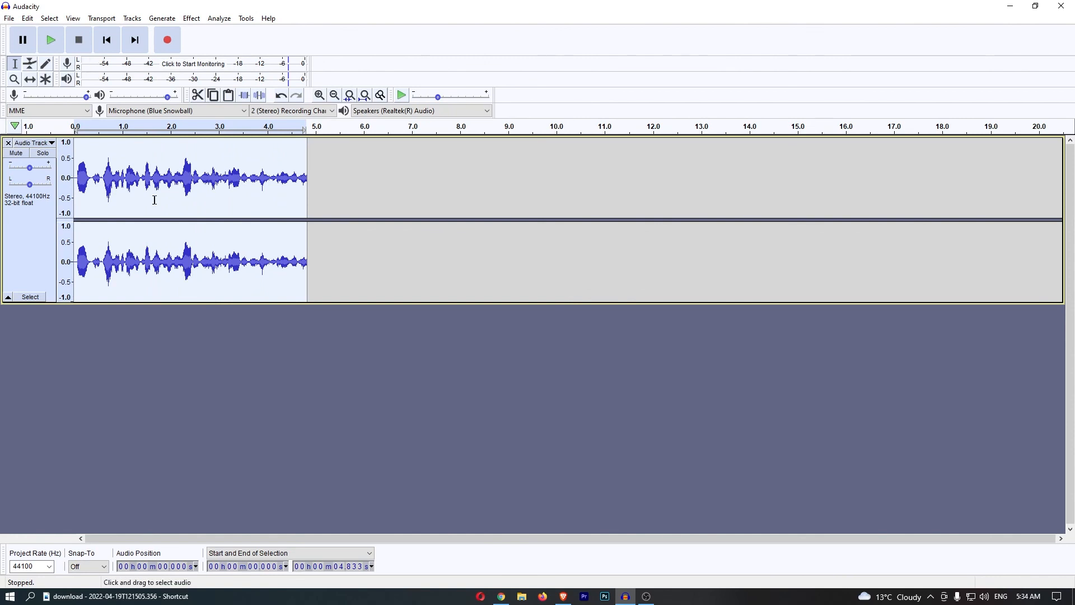